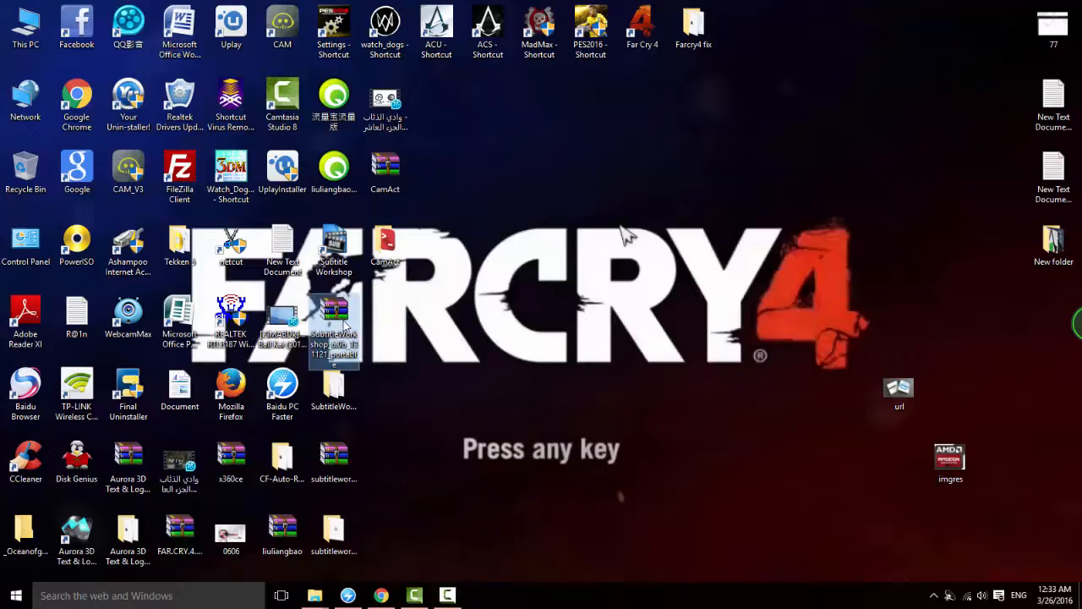
# Open SubtitleWorkshop_6.0b_131121_portable.zip in WinRAR and bring up the Options menu.
pyautogui.doubleClick(334, 321)
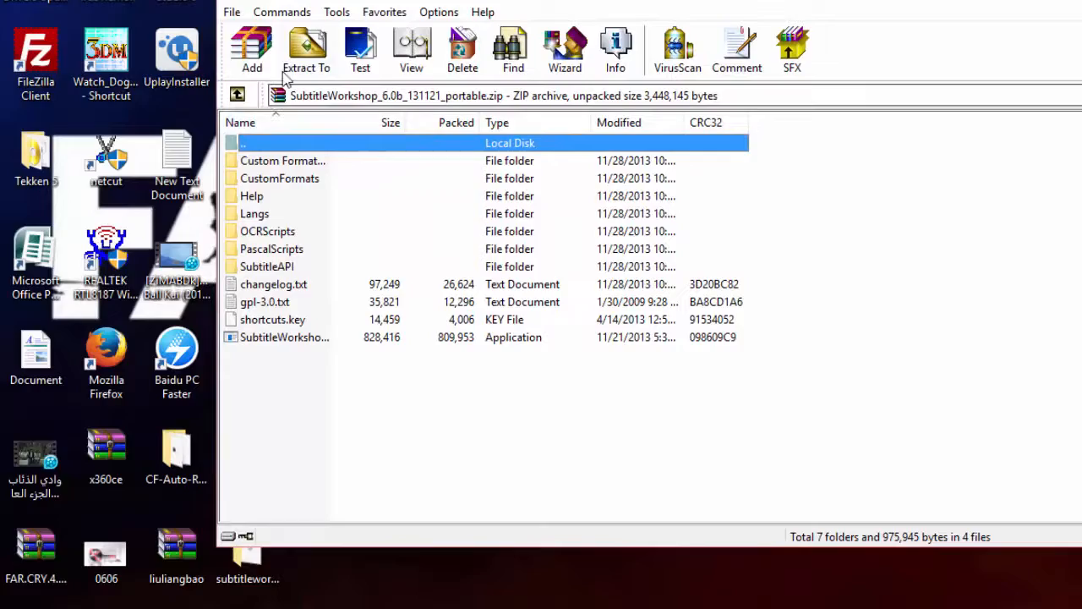
pyautogui.click(438, 12)
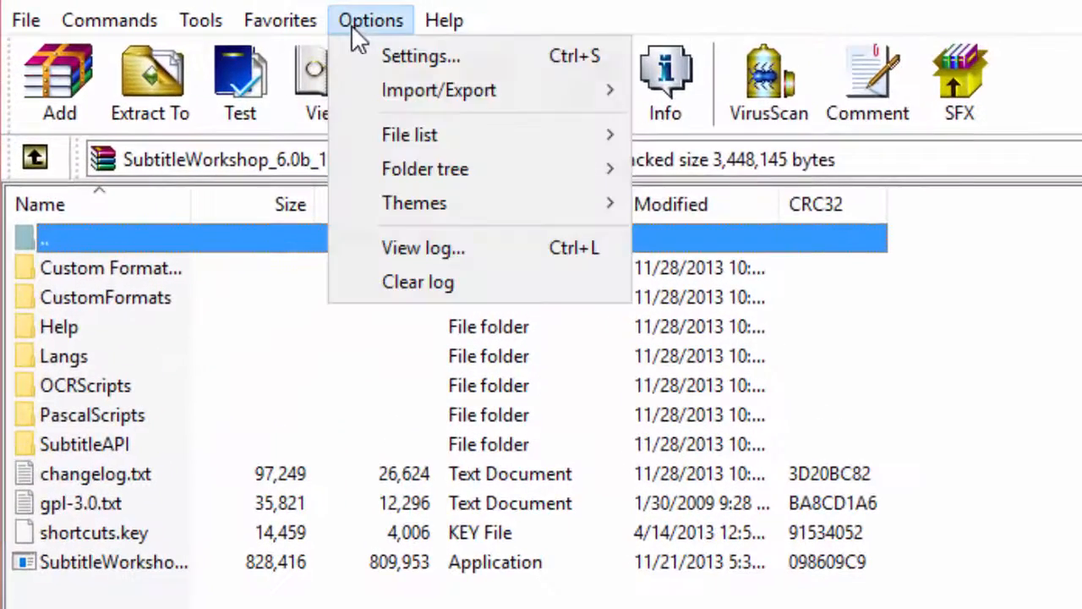
# Create a default compression profile with Best method, toggling solid archiving off and back on.
pyautogui.click(421, 56)
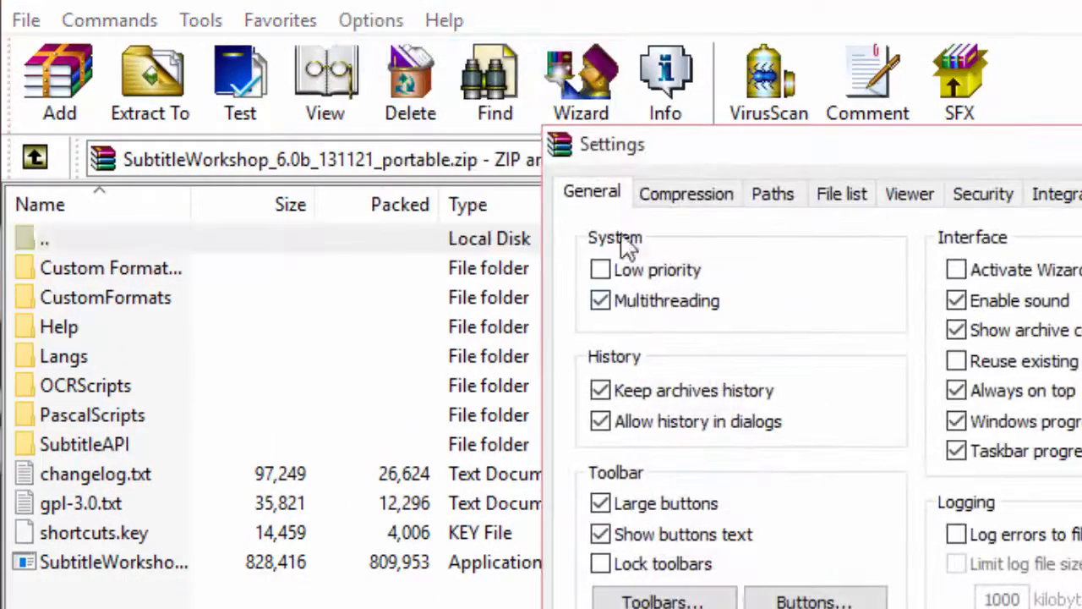
pyautogui.click(685, 194)
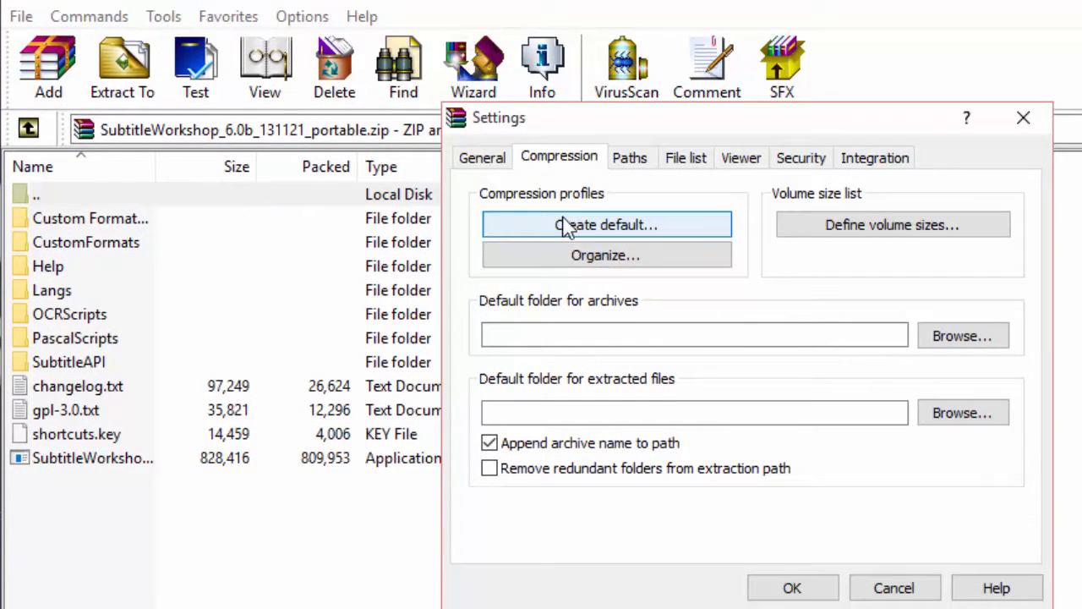
pyautogui.click(605, 224)
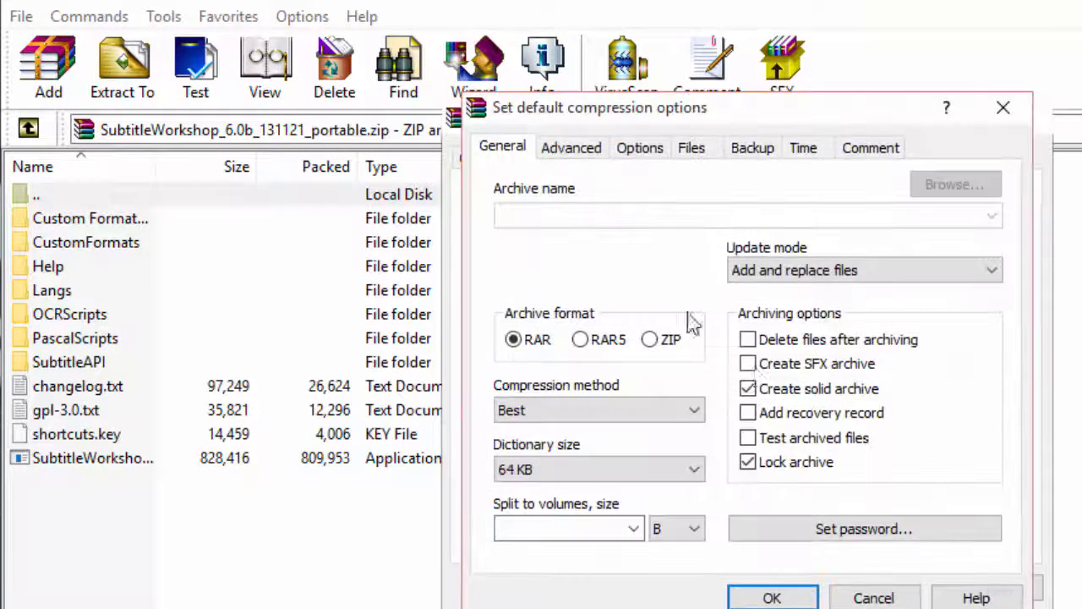
pyautogui.moveTo(588, 196)
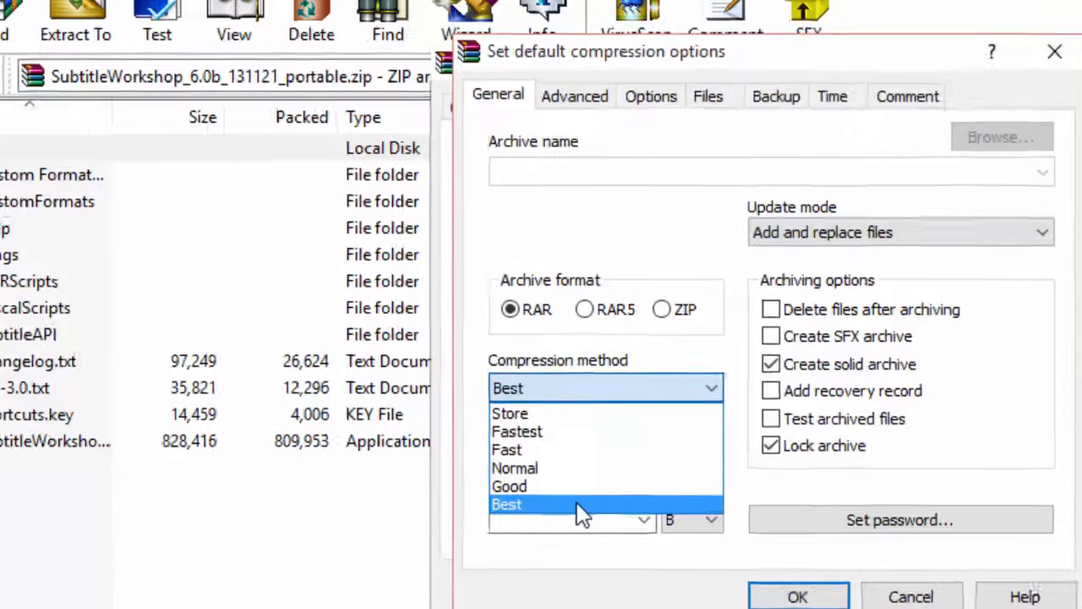
pyautogui.click(507, 503)
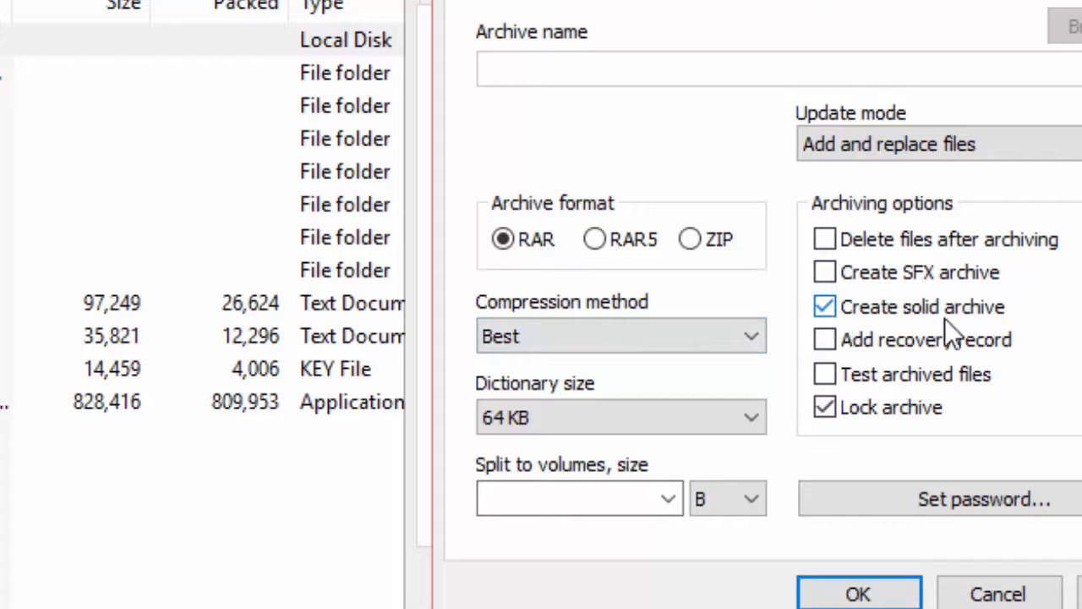
pyautogui.click(825, 306)
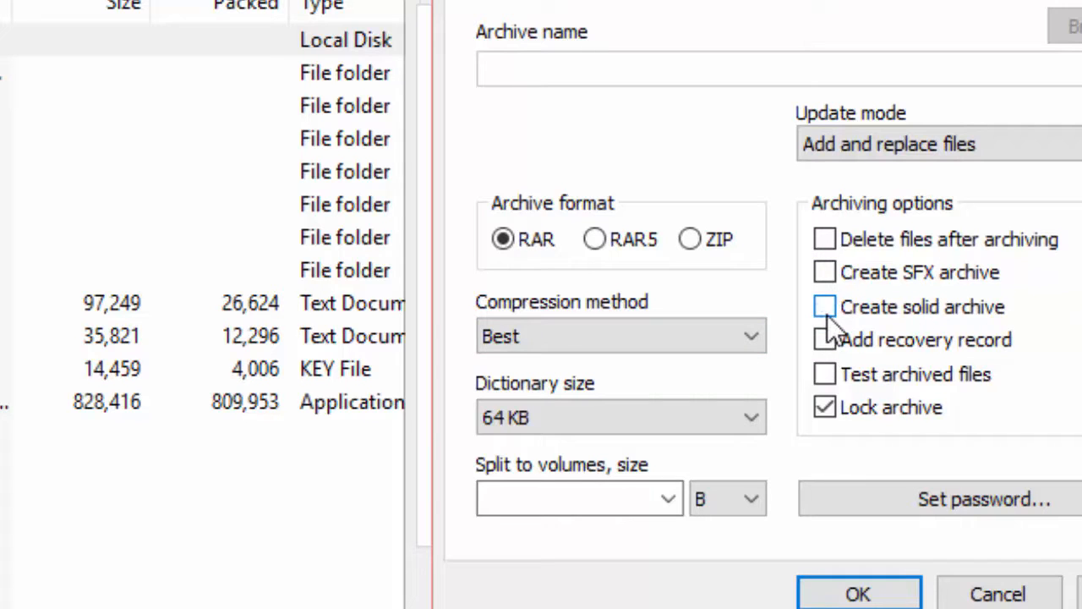
pyautogui.click(825, 306)
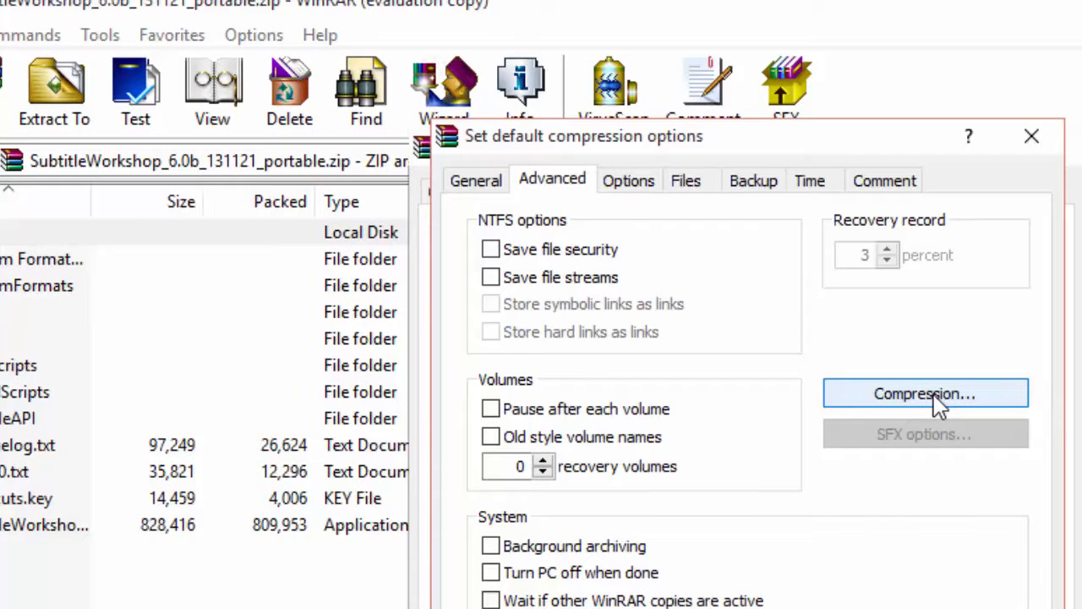
# Review the advanced parameters such as text prediction order, leave them unchanged, and confirm.
pyautogui.click(924, 393)
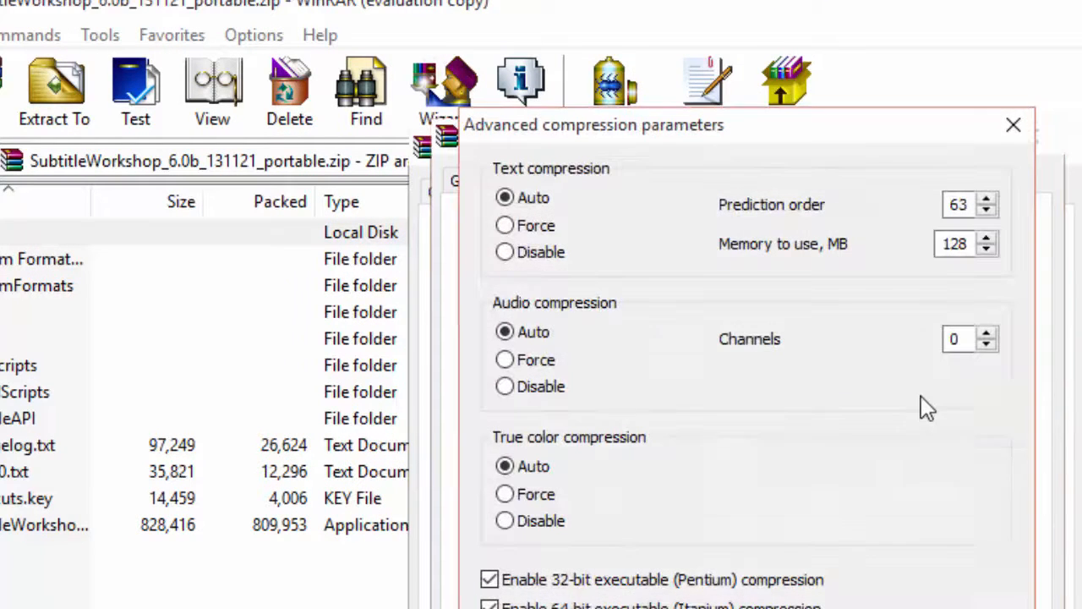
pyautogui.moveTo(550, 423)
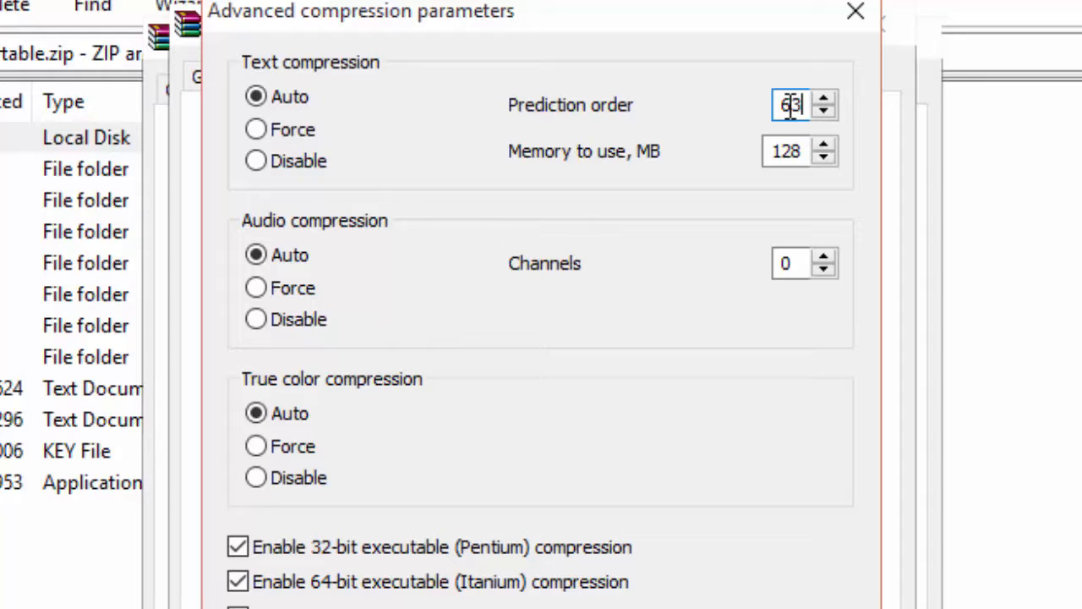
pyautogui.click(799, 150)
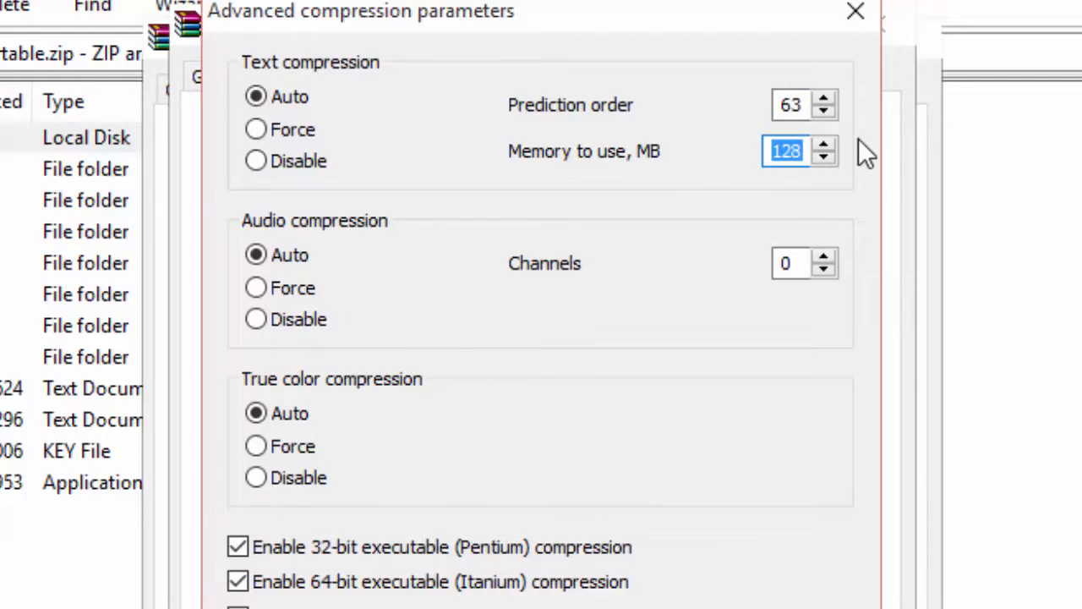
pyautogui.moveTo(824, 461)
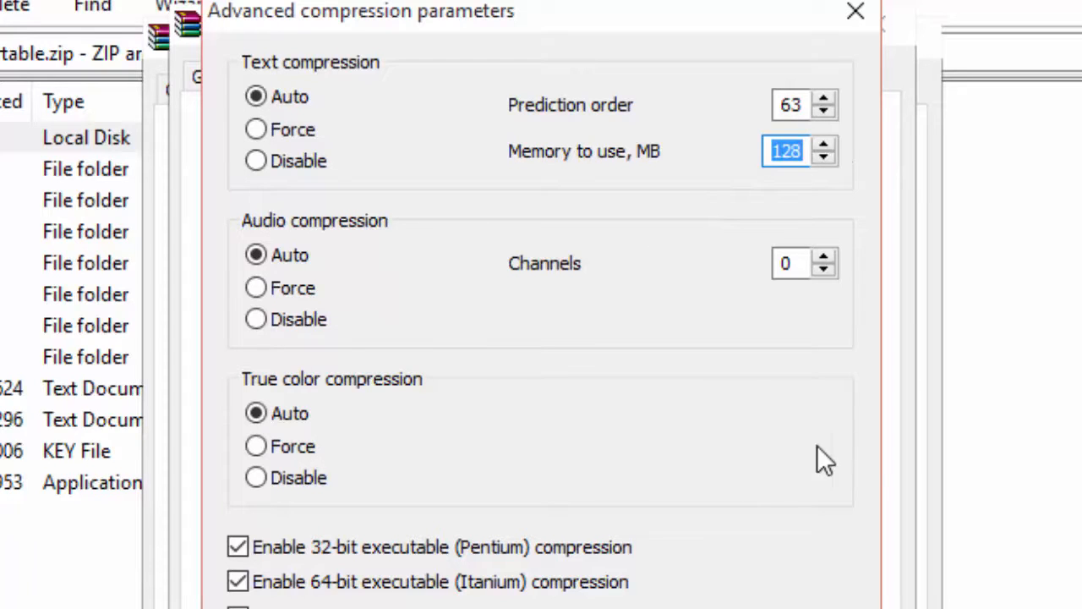
pyautogui.moveTo(773, 418)
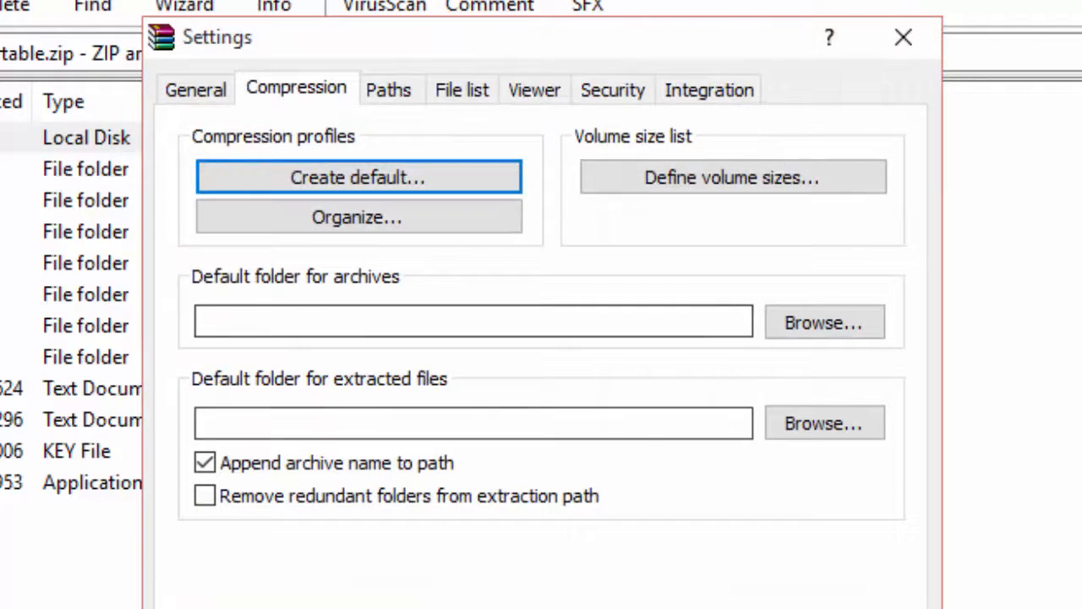
pyautogui.click(903, 38)
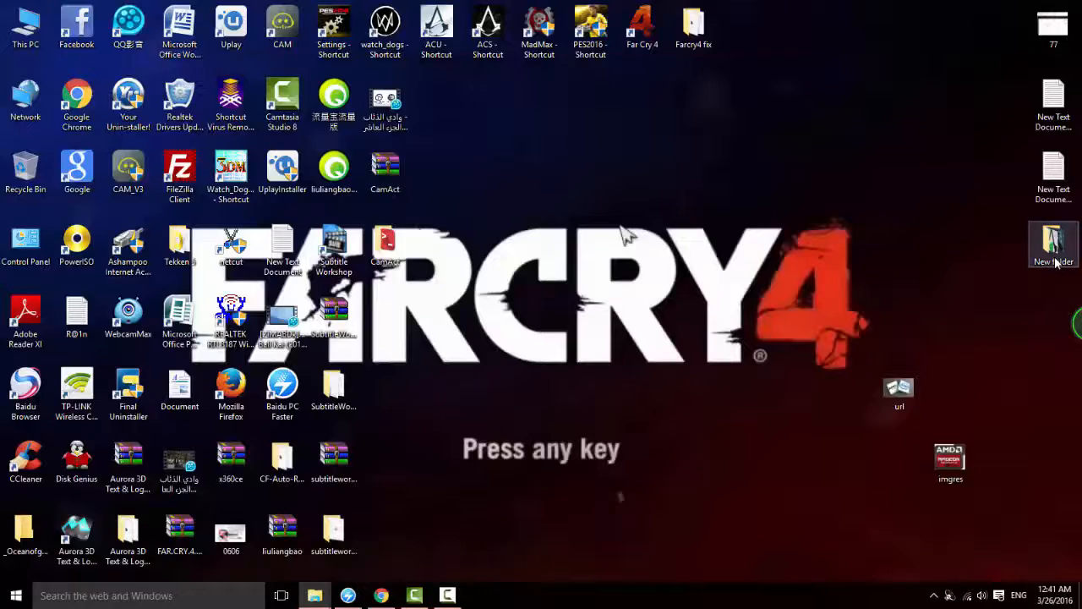
# In New folder, check folder 000's properties (25.1 MB, 1,986 files), then right-click it again.
pyautogui.doubleClick(1053, 246)
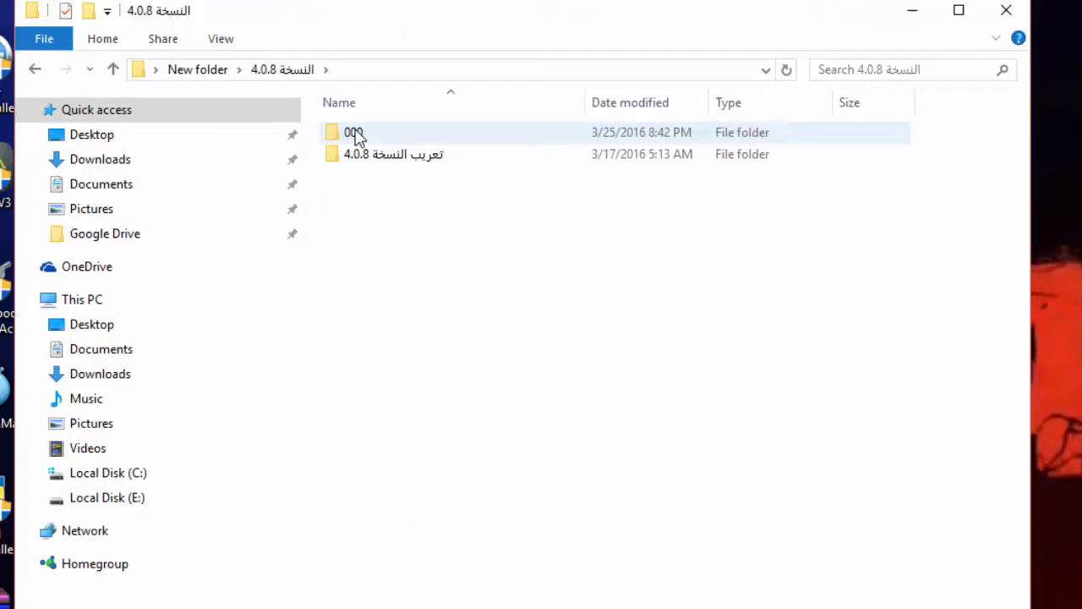
pyautogui.rightClick(353, 132)
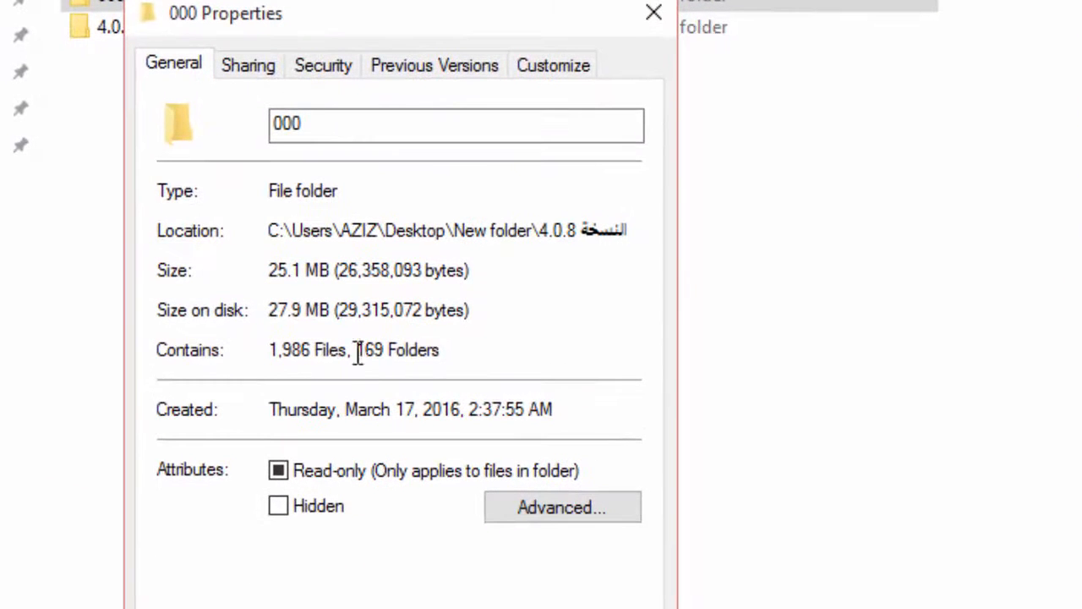
pyautogui.moveTo(308, 322)
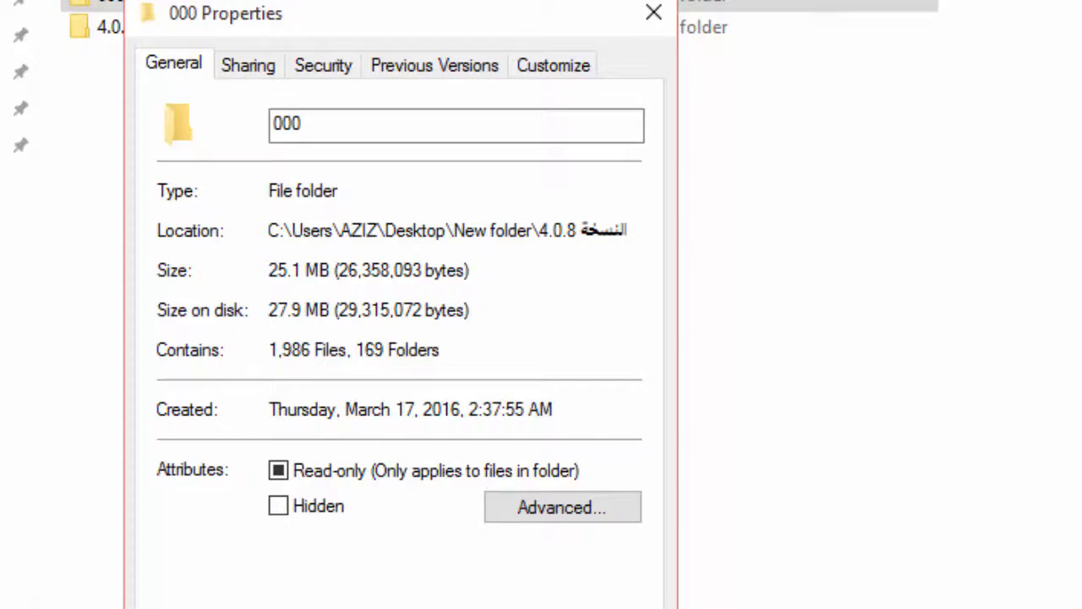
pyautogui.rightClick(272, 108)
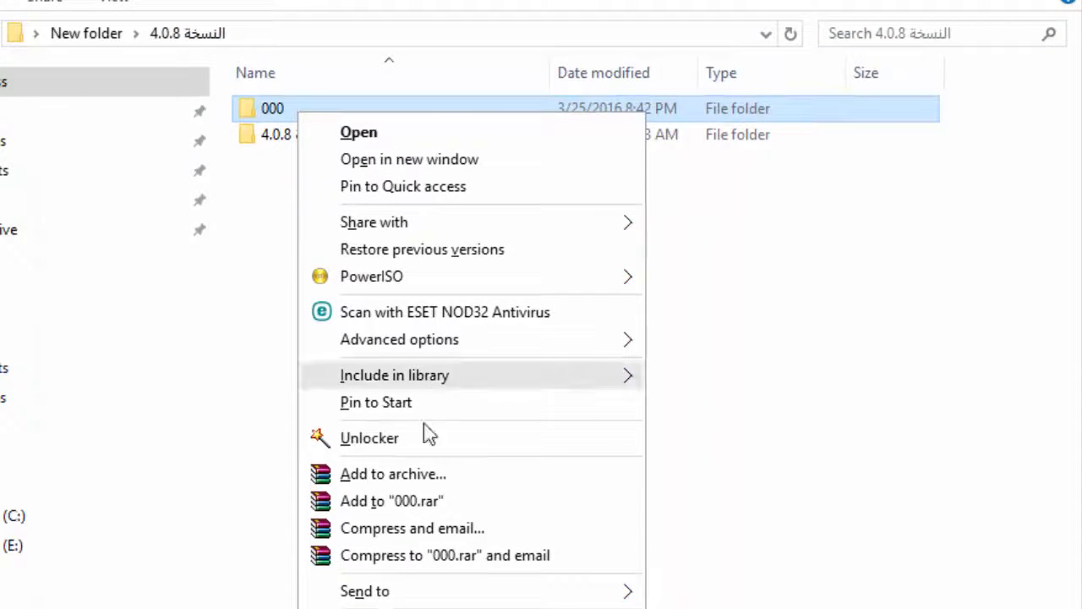
# Archive folder 000 as 000.rar with the Best default profile, producing a 5,835 KB file.
pyautogui.click(393, 473)
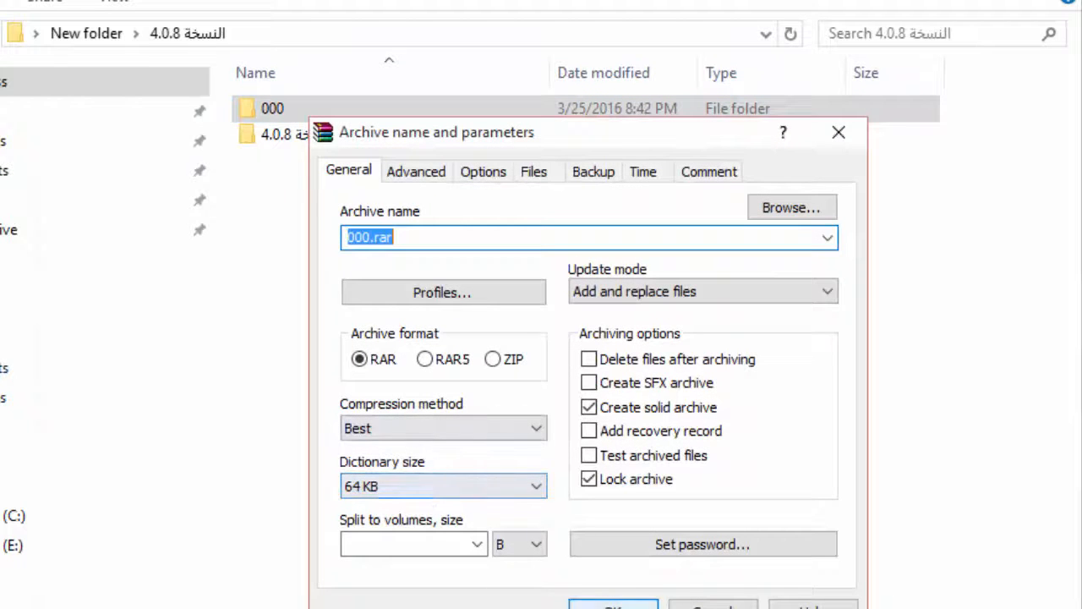
pyautogui.click(612, 605)
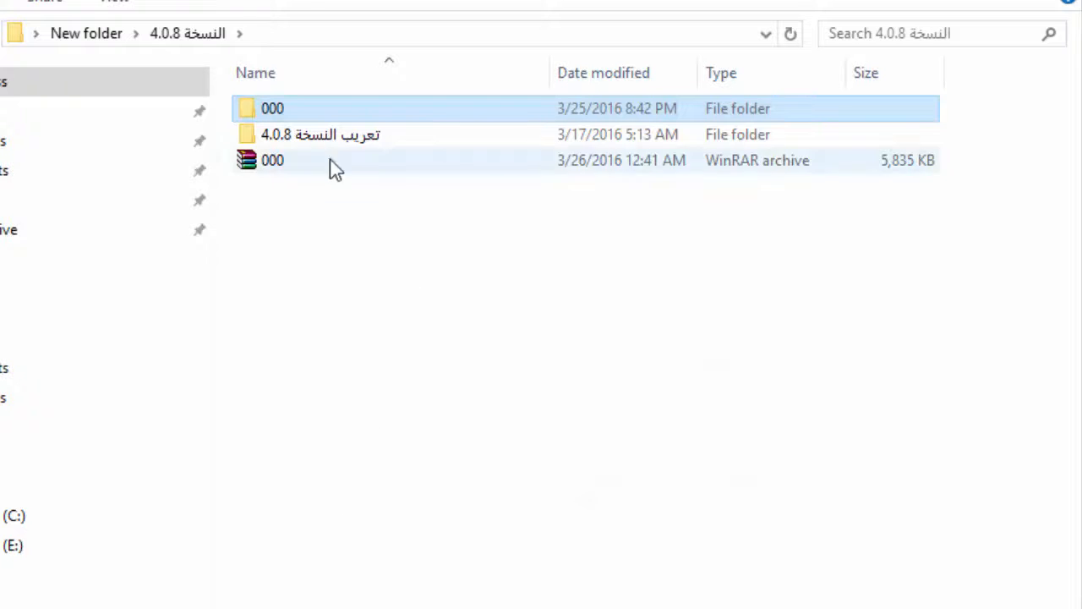
pyautogui.rightClick(273, 108)
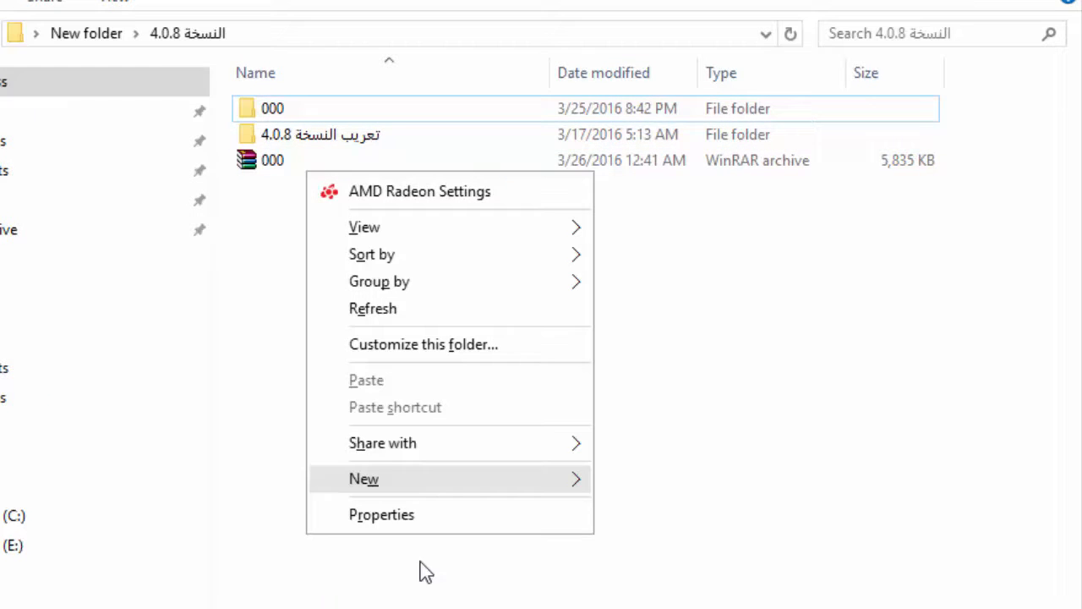
pyautogui.click(381, 514)
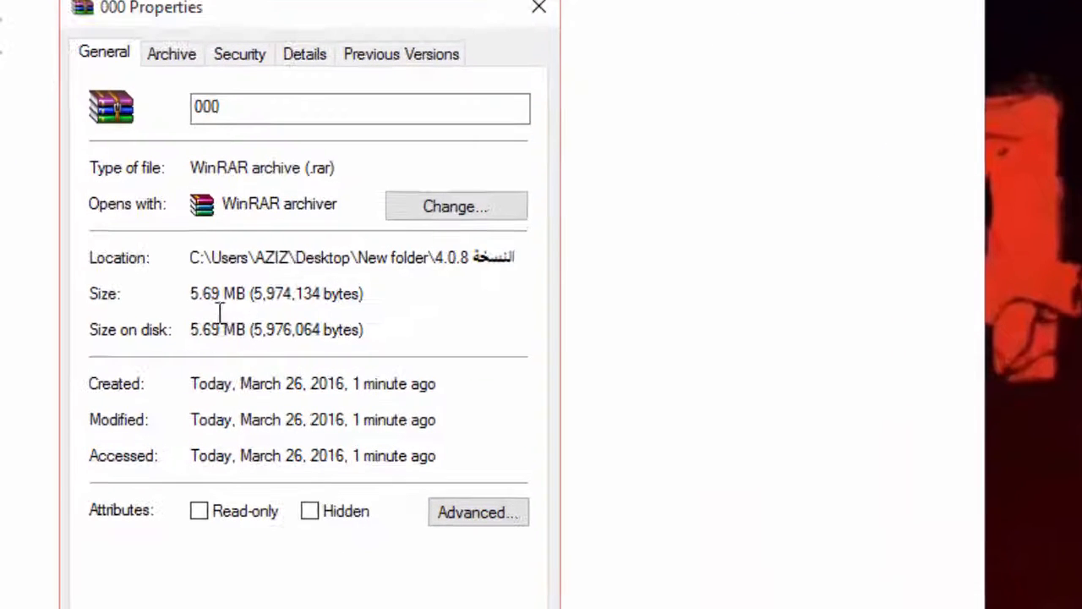
pyautogui.click(538, 8)
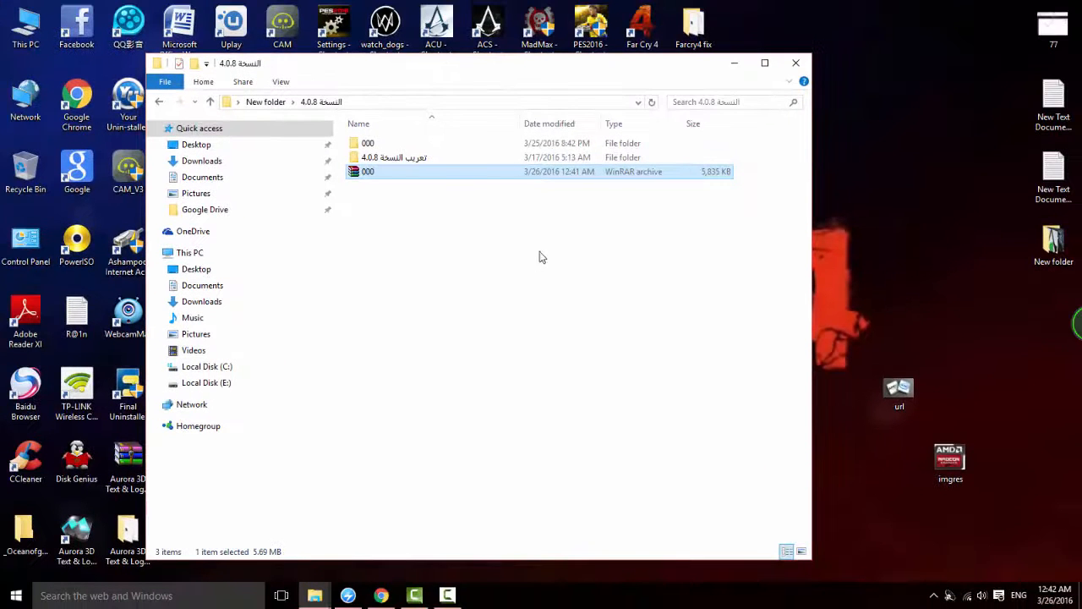
pyautogui.moveTo(533, 267)
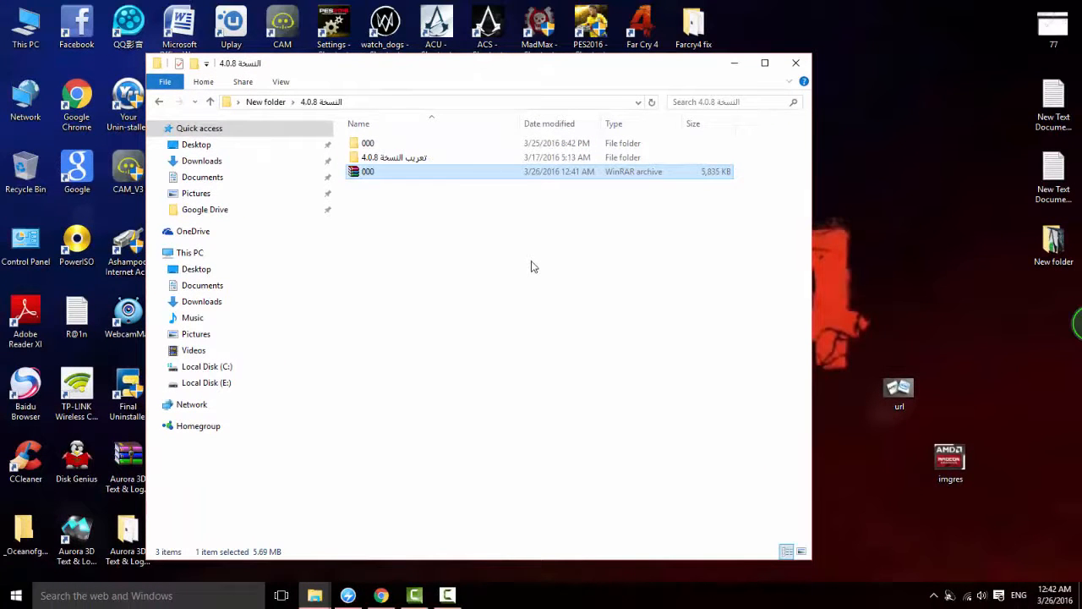